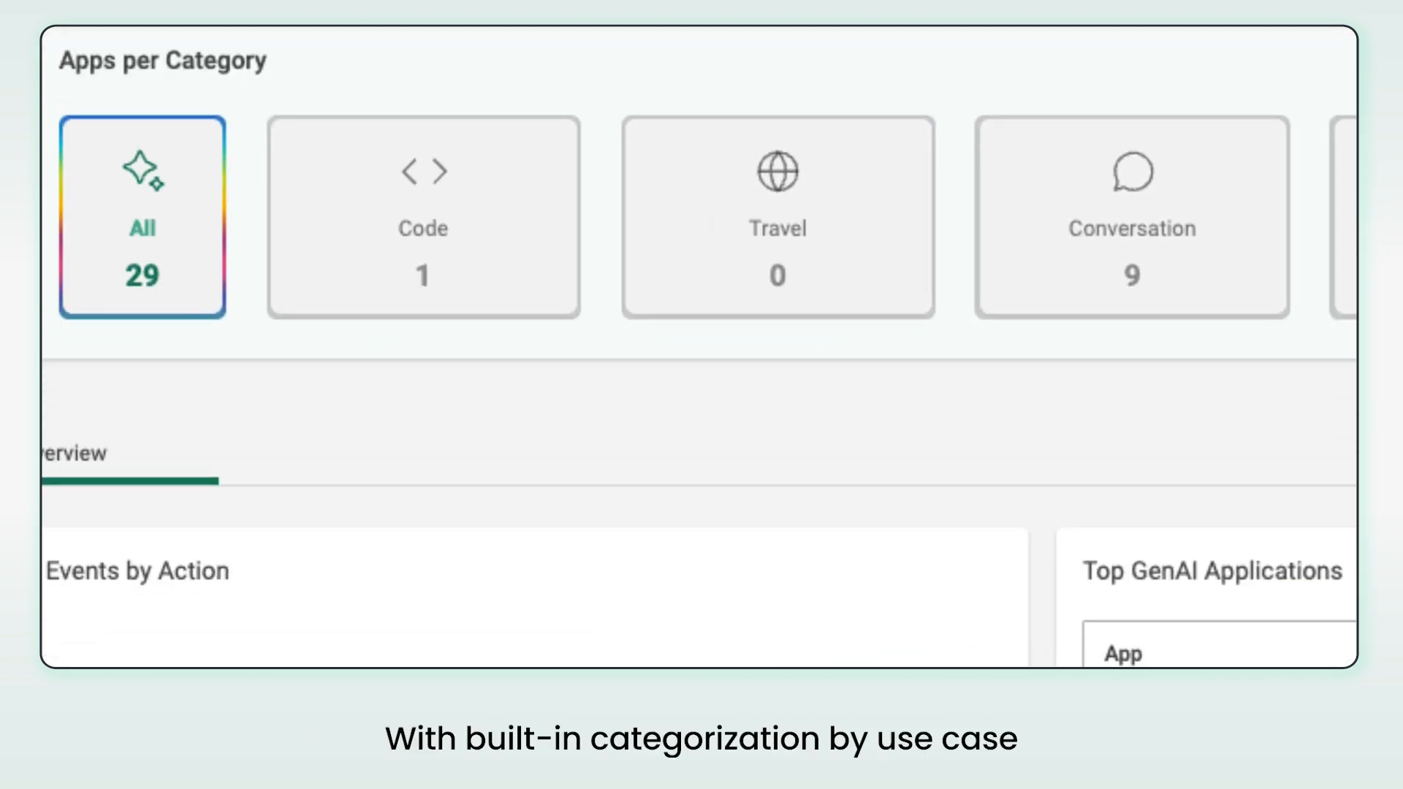
Step: Scroll past Apps per Category to the Top GenAI Applications ranked by users
scroll(right, 3)
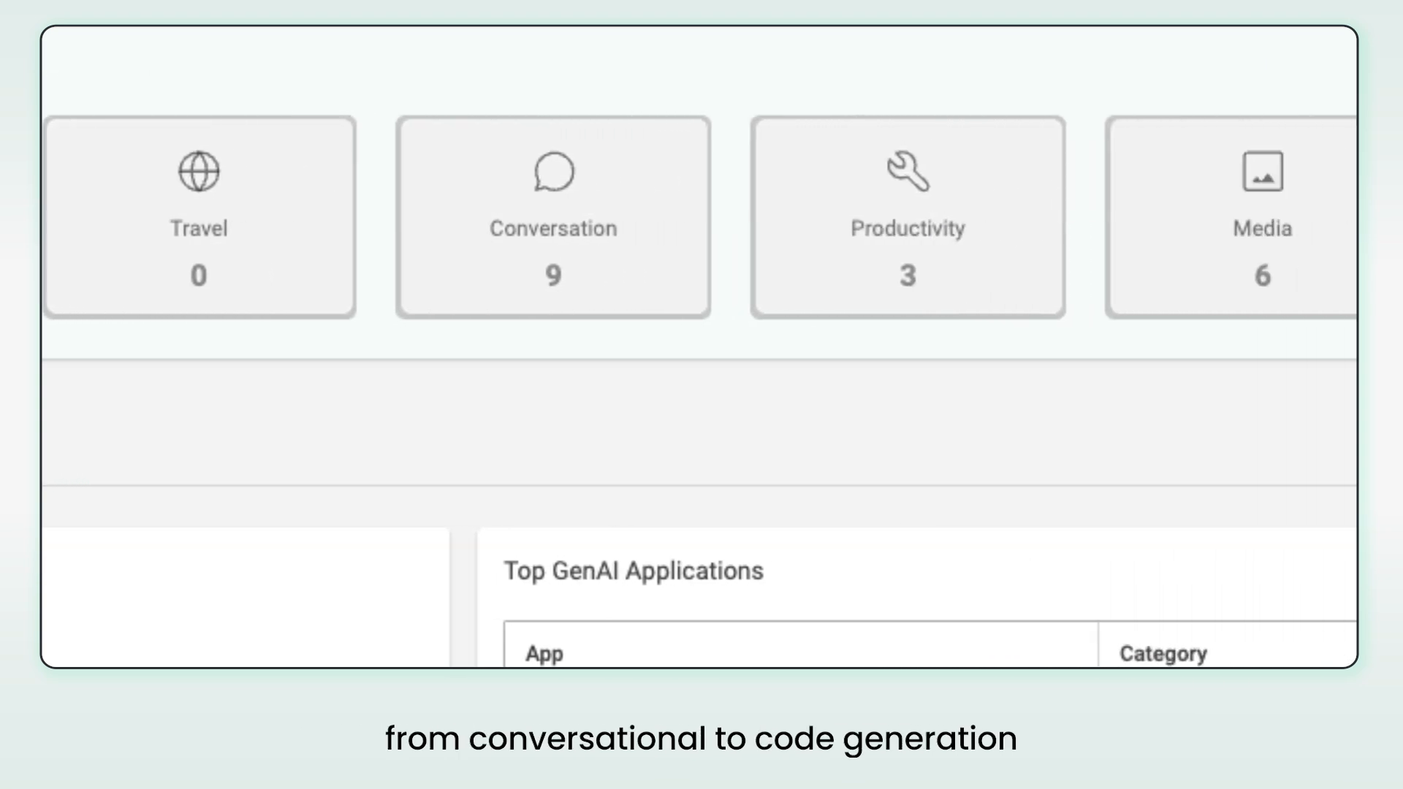
scroll(right, 3)
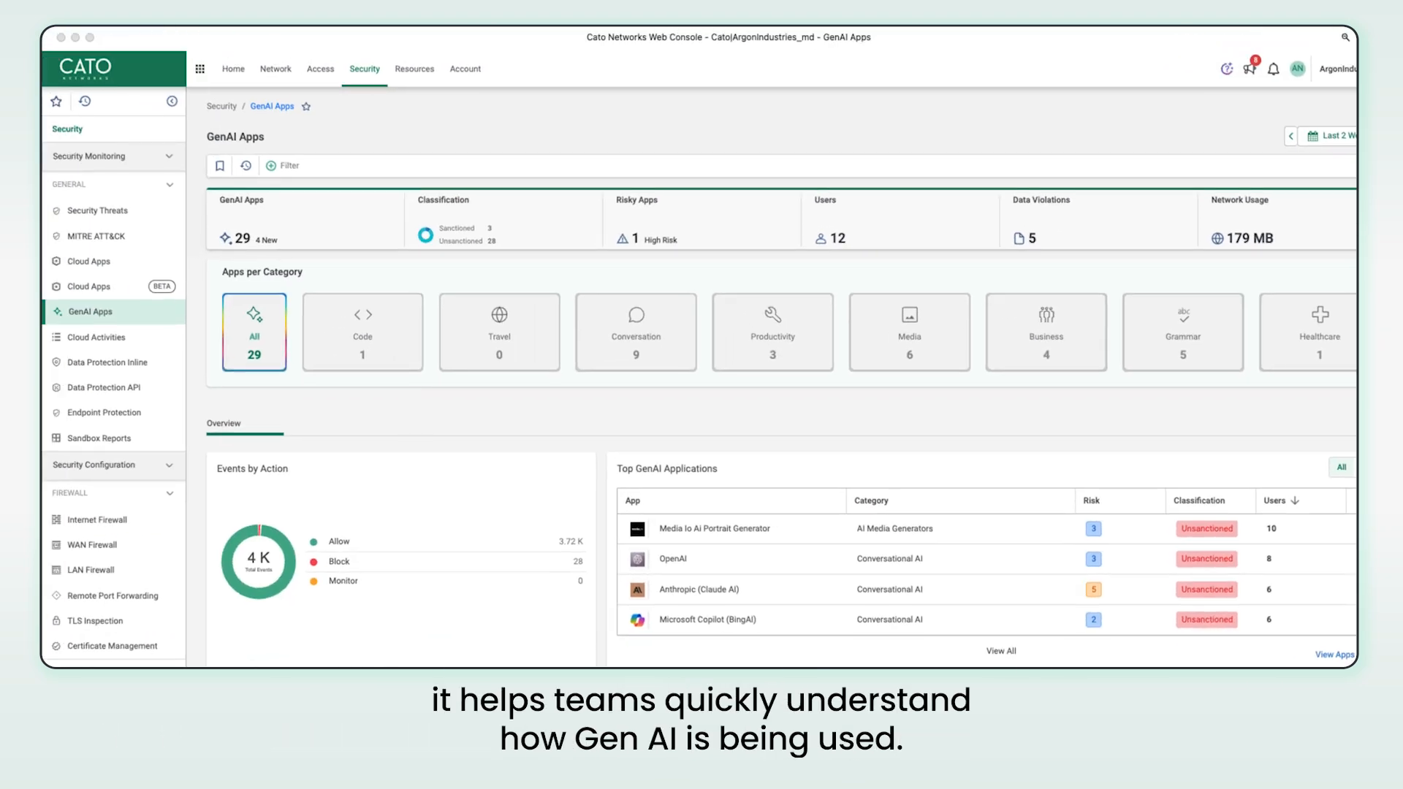
scroll(down, 3)
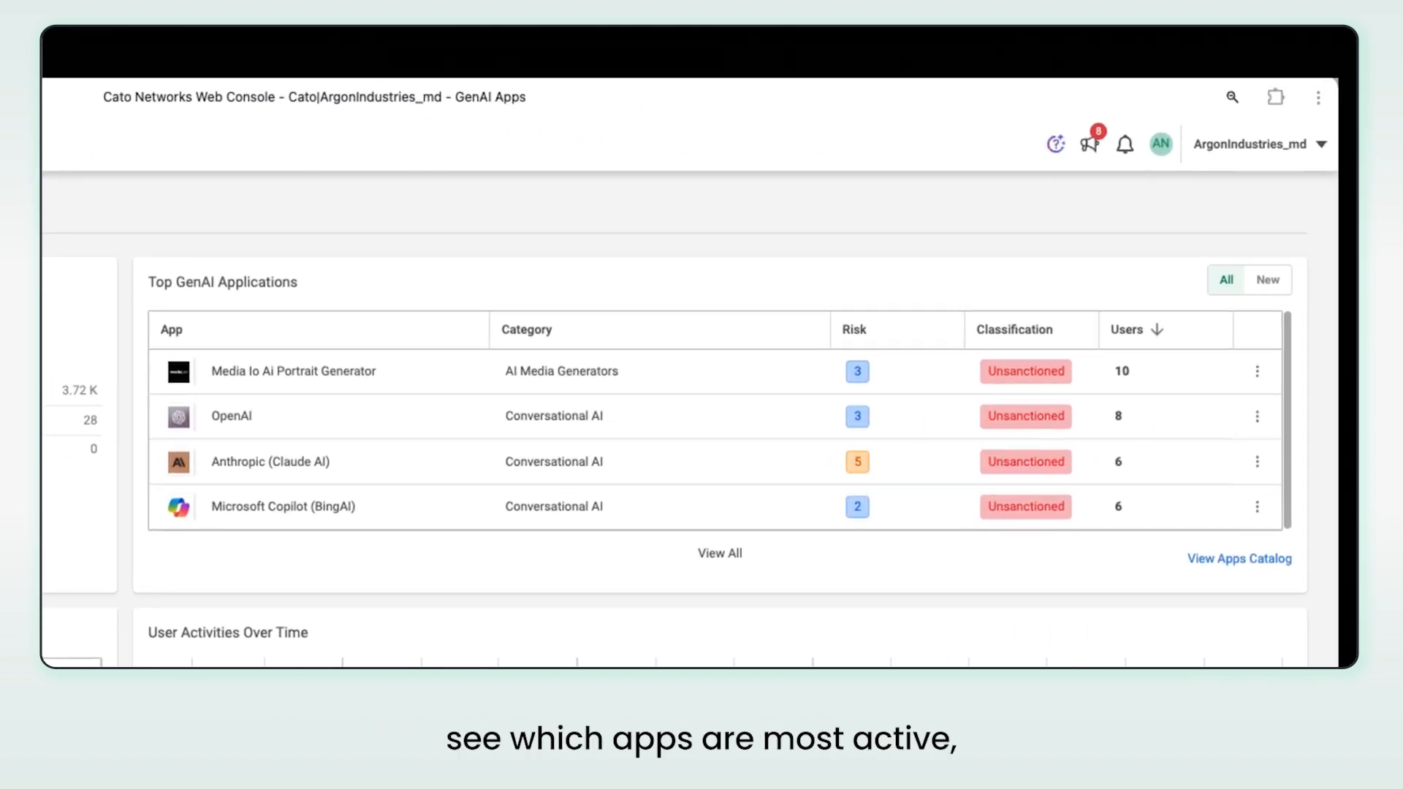
Step: Scroll past Top GenAI Users and activity over time to Violations by Data Profile
scroll(down, 3)
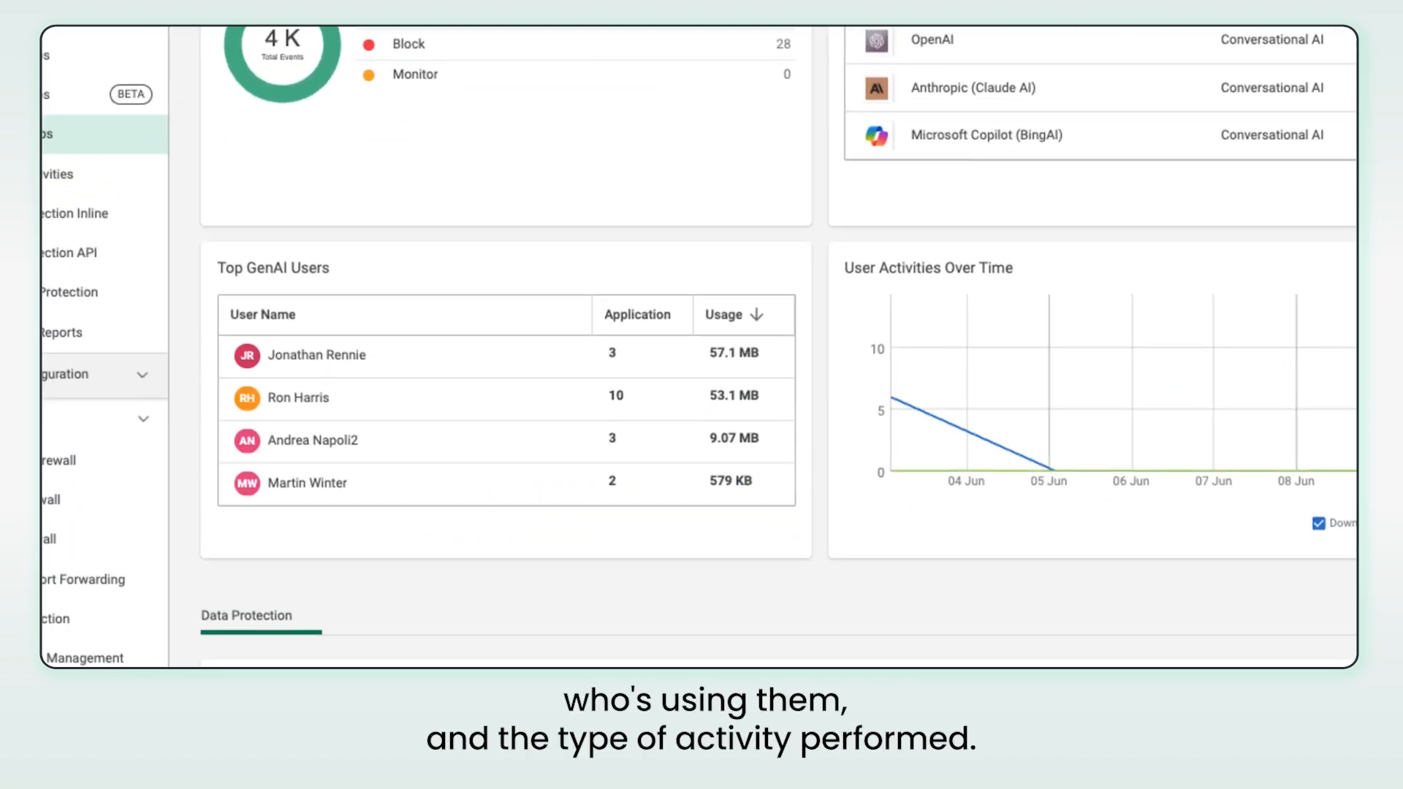
scroll(down, 3)
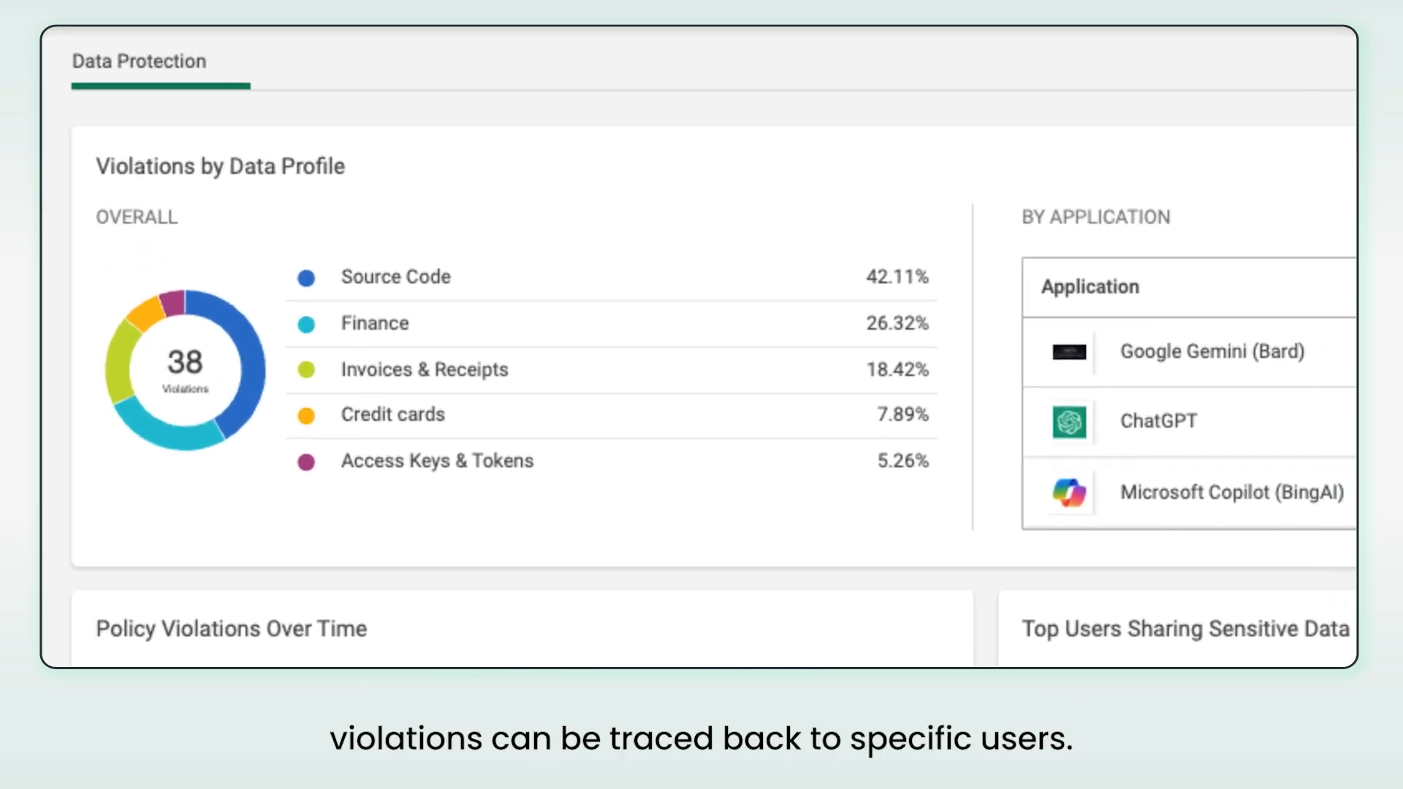
Step: Scroll through violations over time, violated rules and top sharers, then select Recent File Uploads
scroll(down, 3)
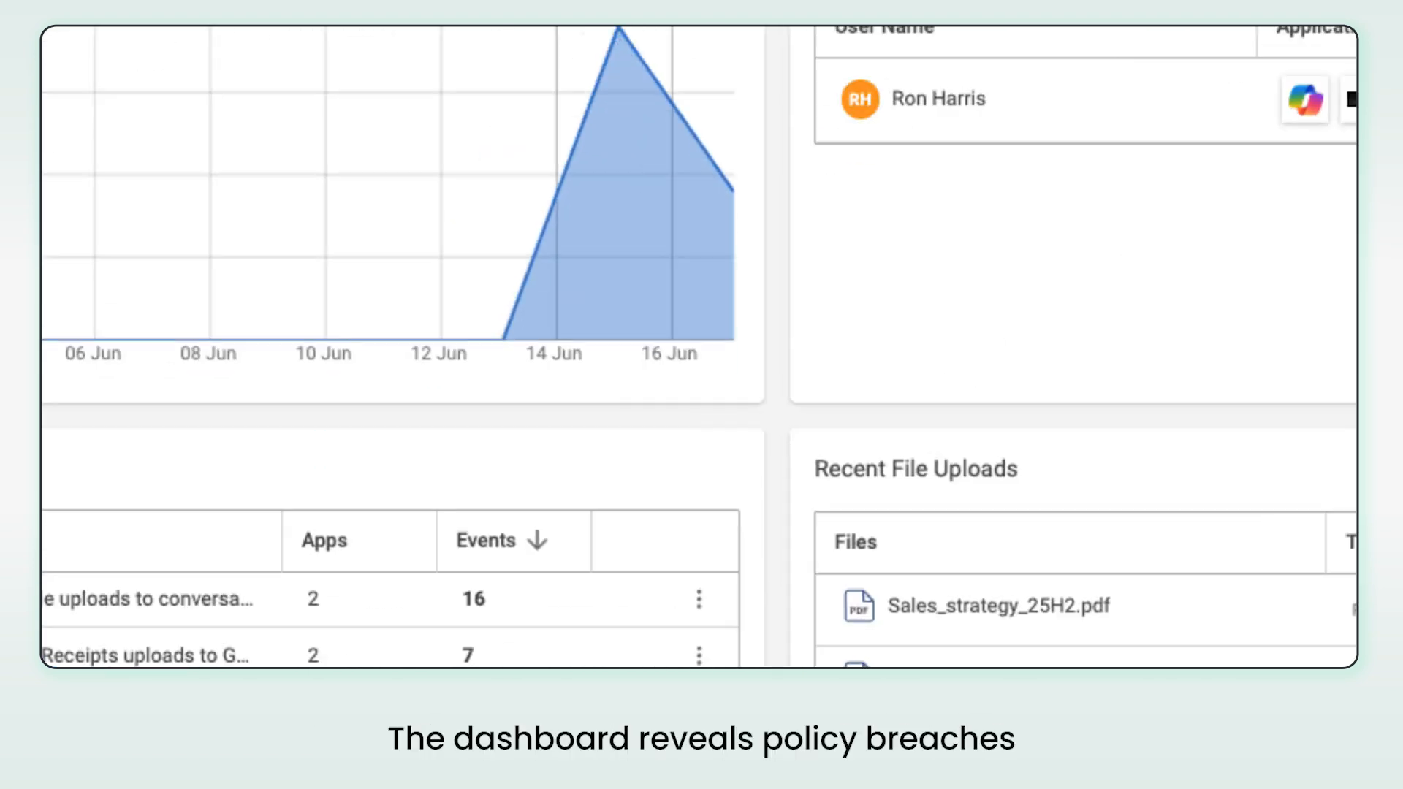
scroll(down, 3)
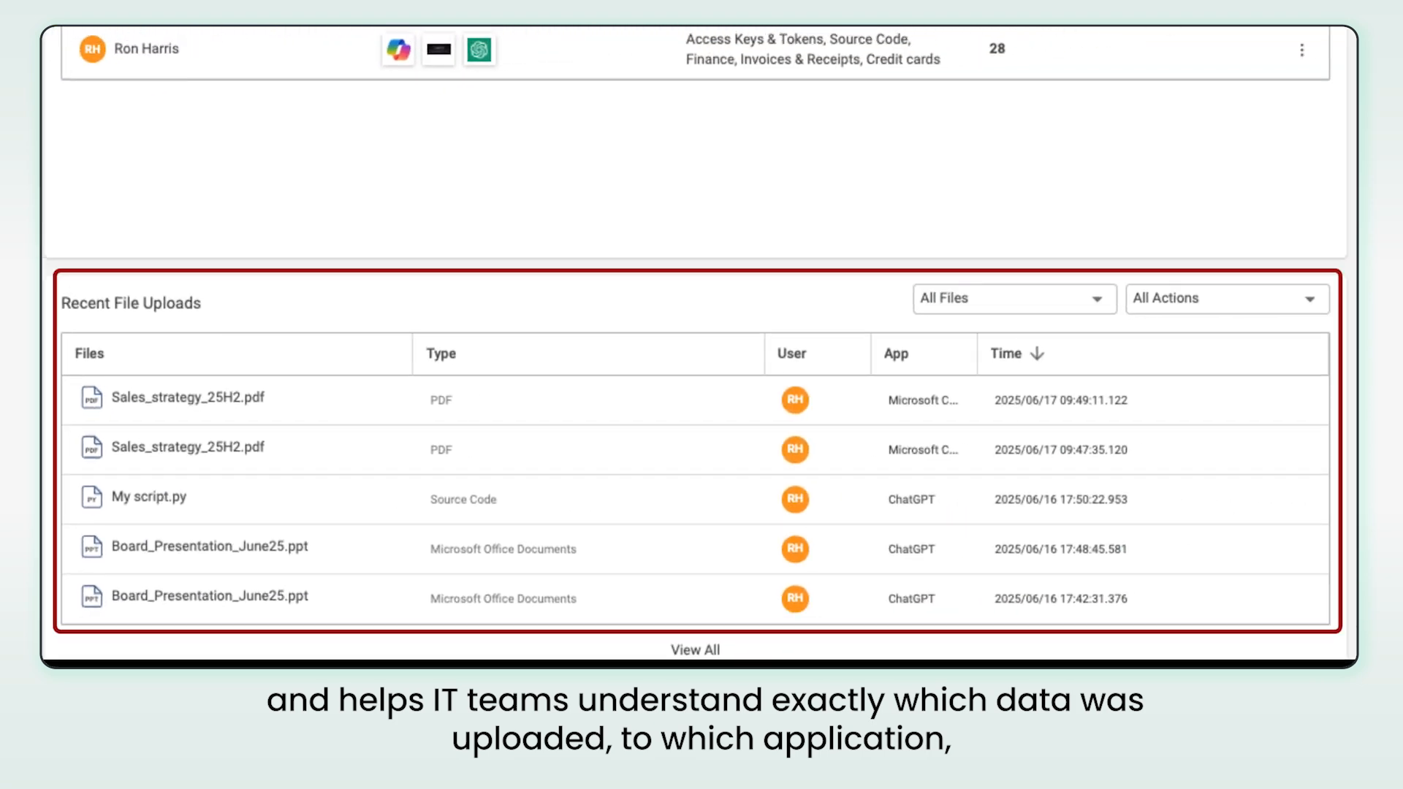
click(1227, 298)
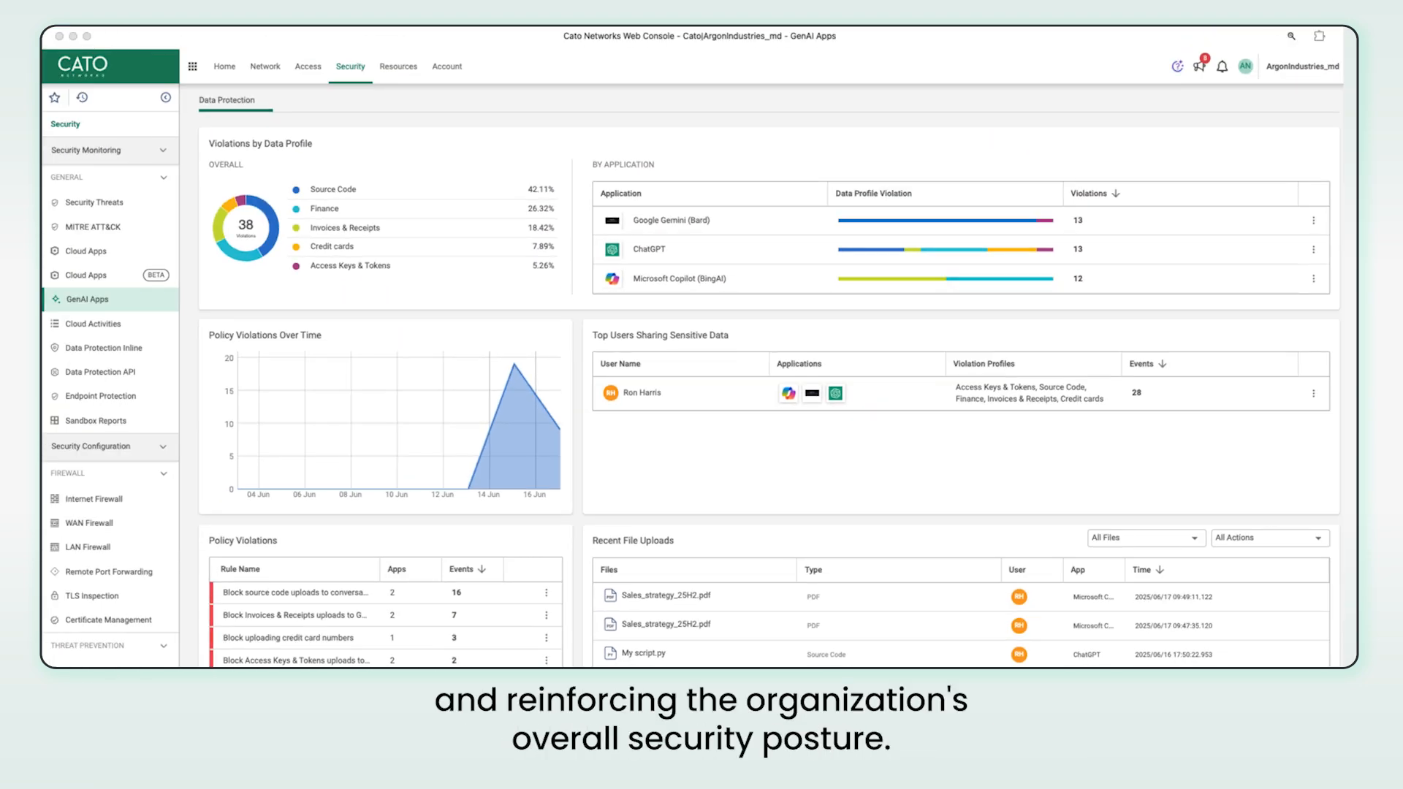
Step: Open the Application Control Policy page and scroll through the GenAI rules list
click(106, 347)
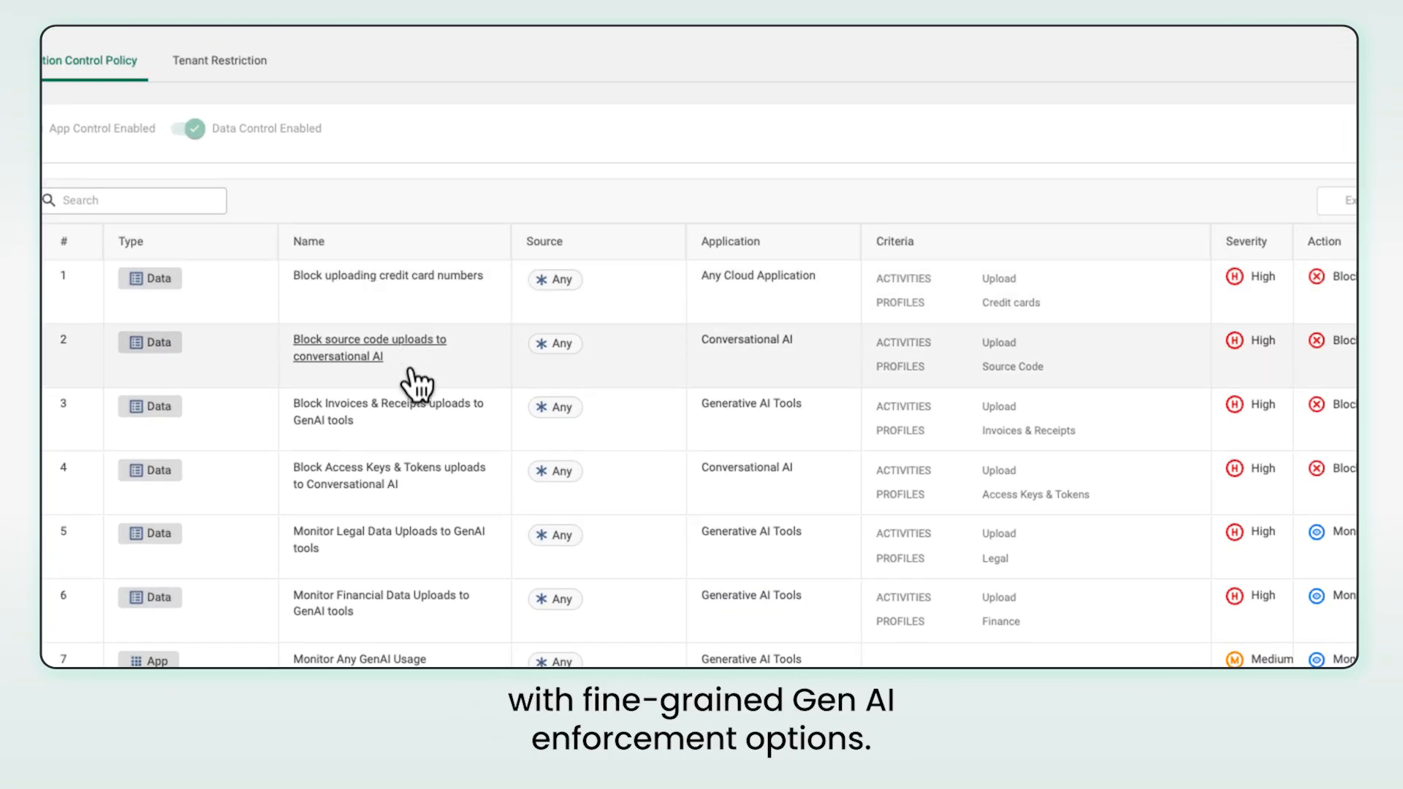
mouse_move(416, 438)
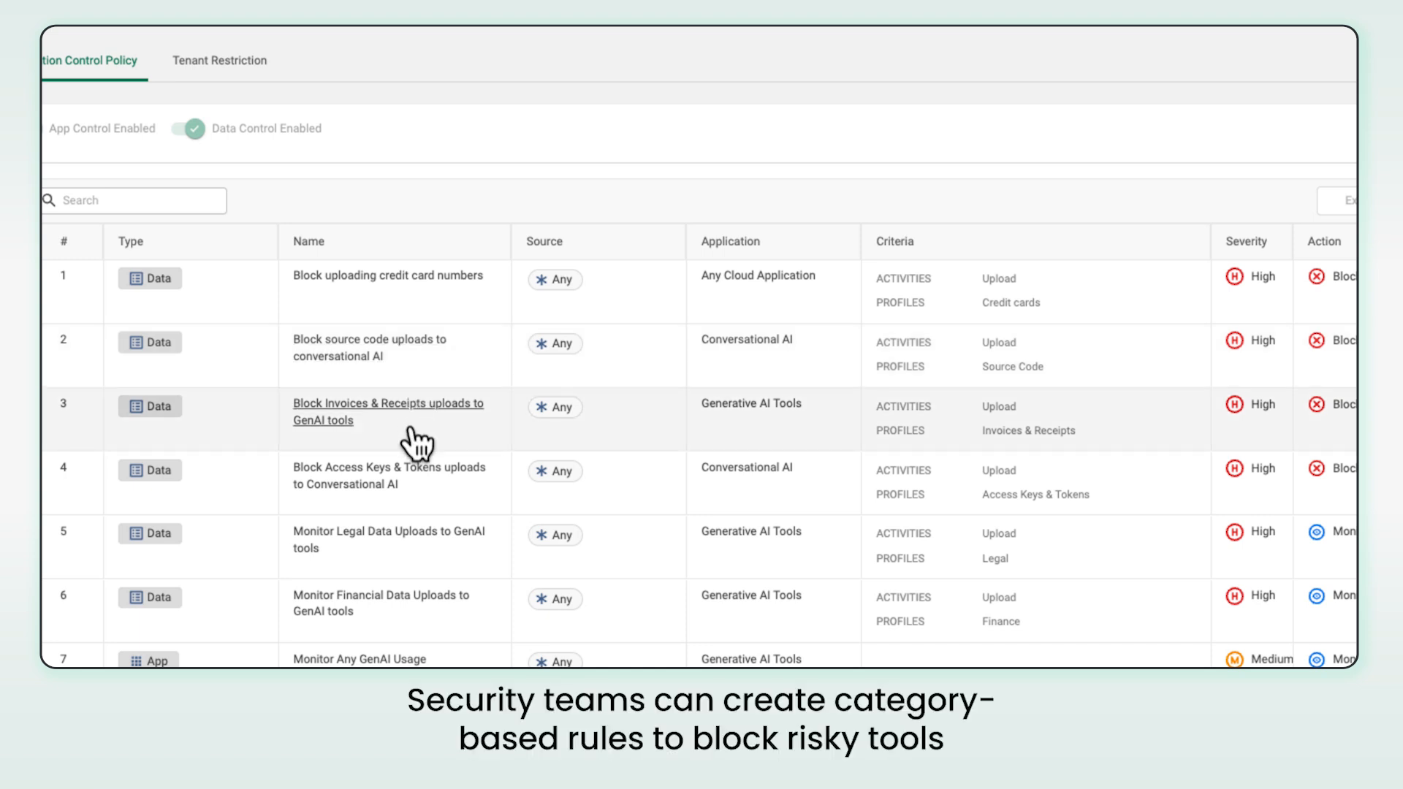
mouse_move(421, 514)
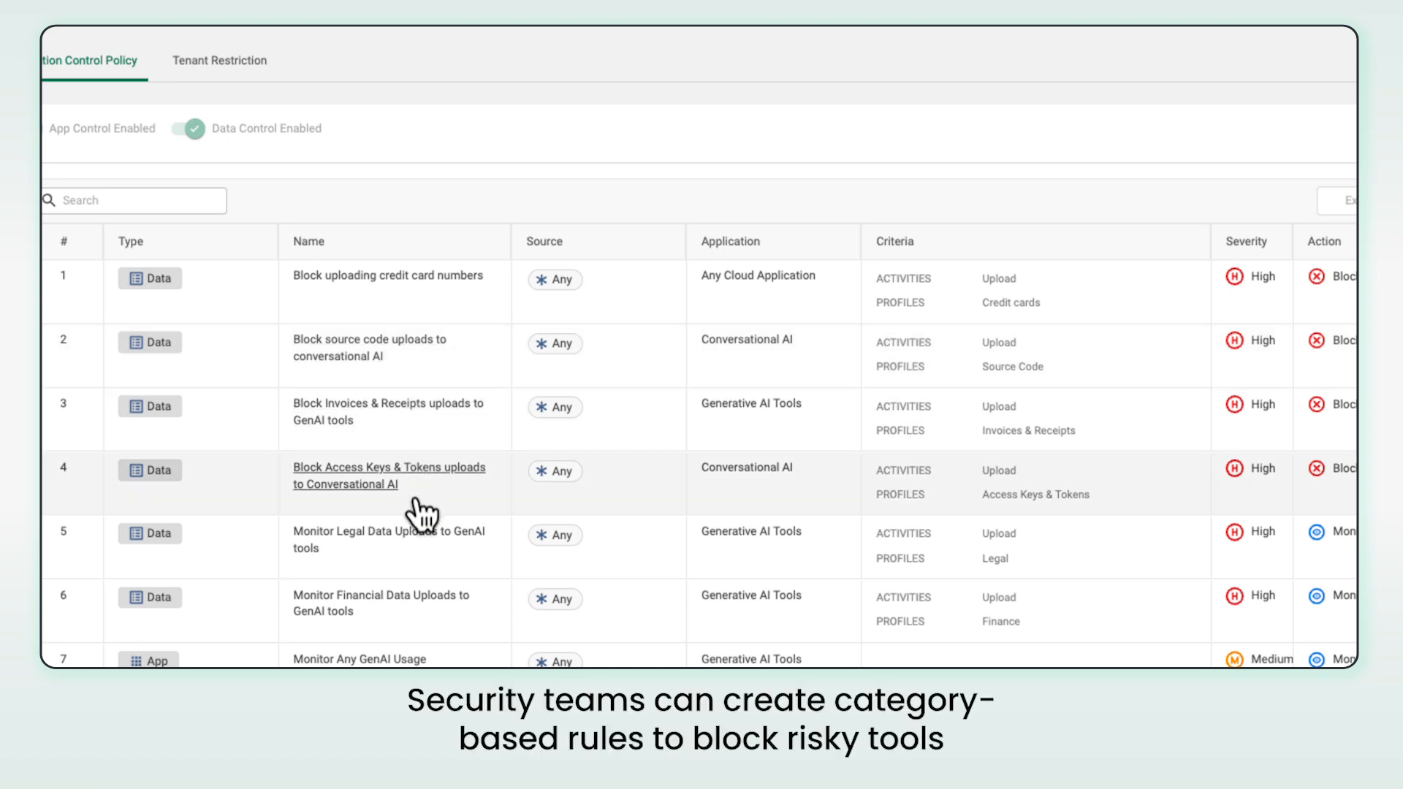
mouse_move(414, 571)
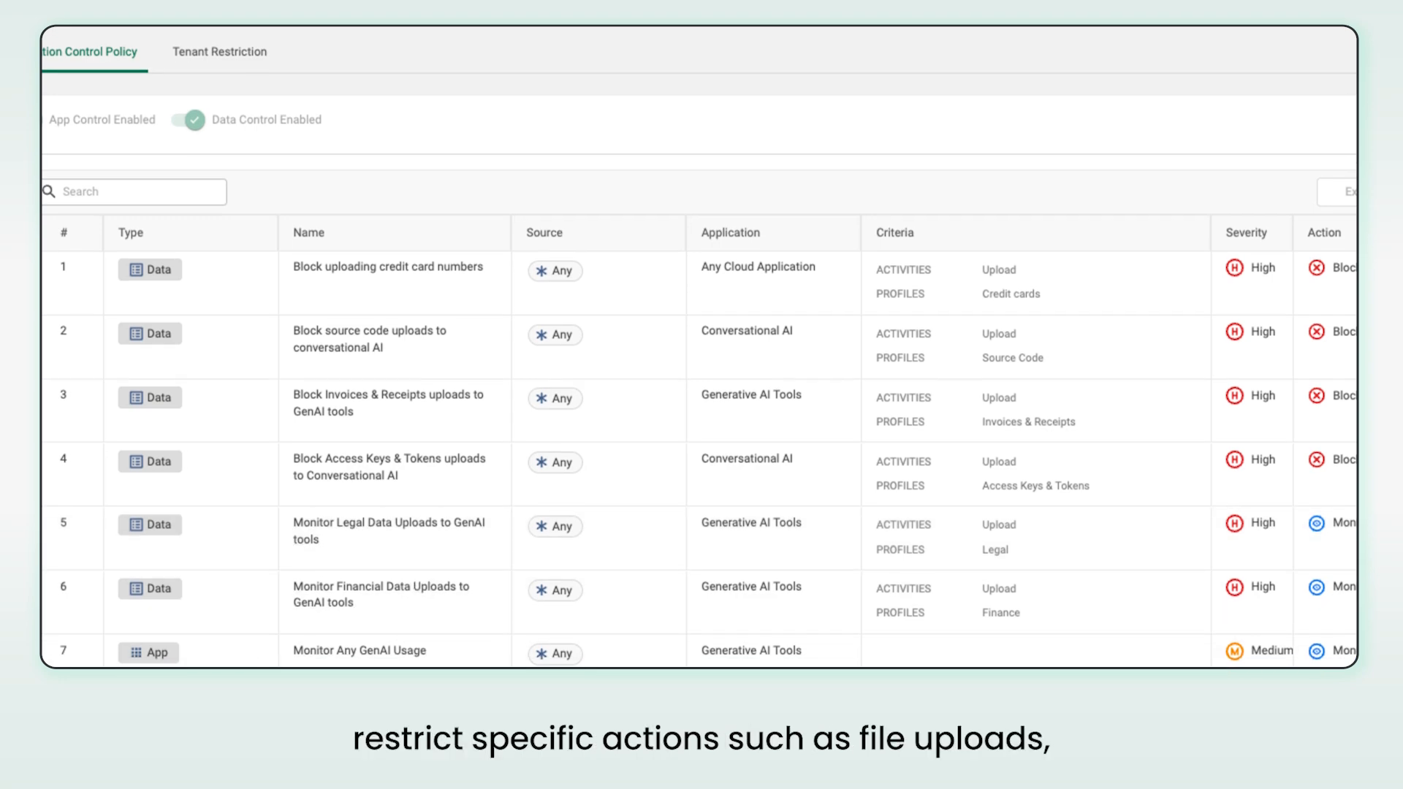
scroll(down, 3)
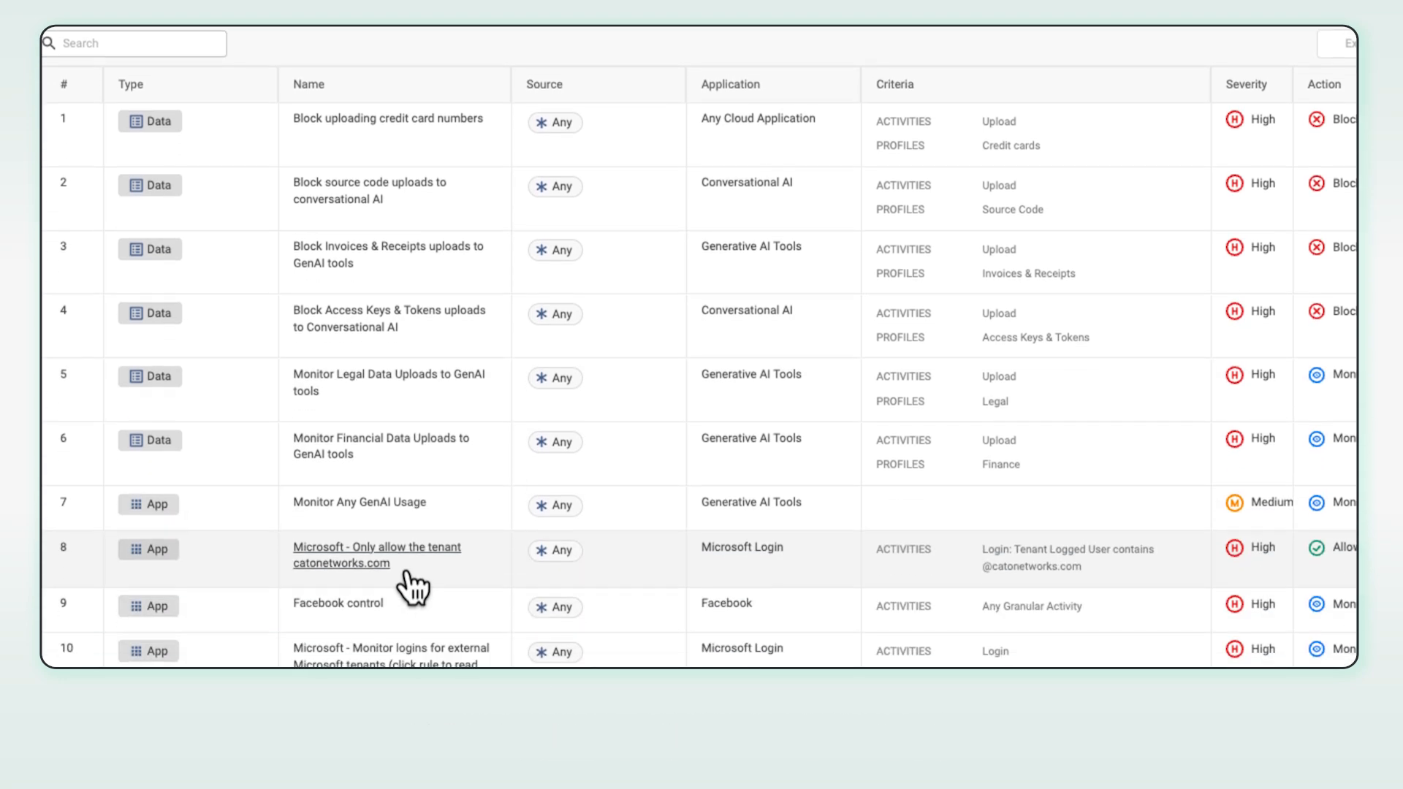